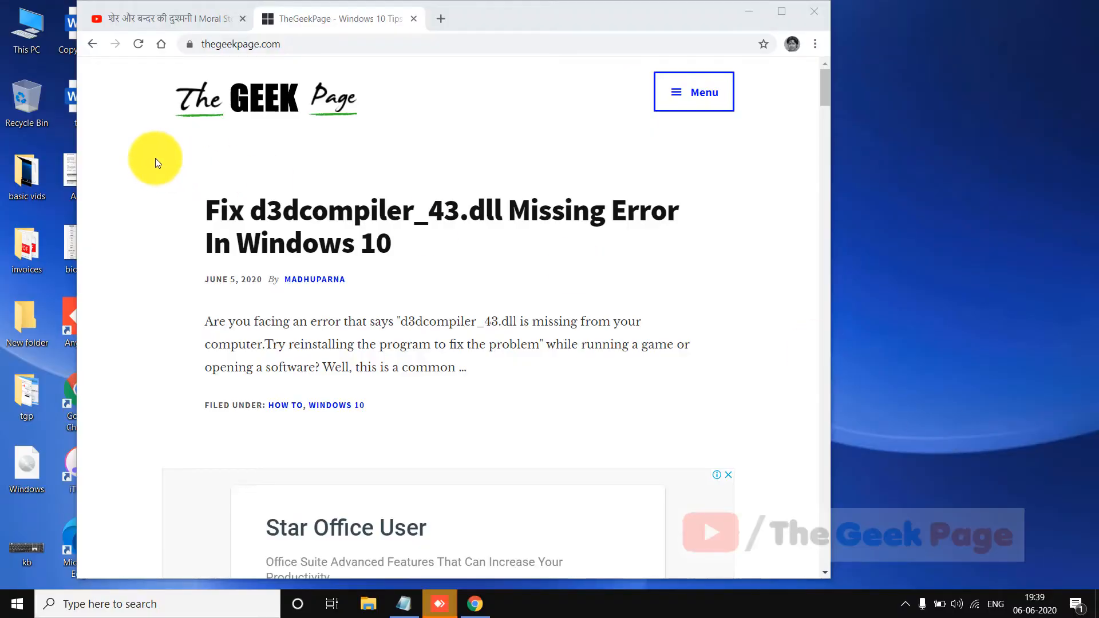
mouse_move(194, 116)
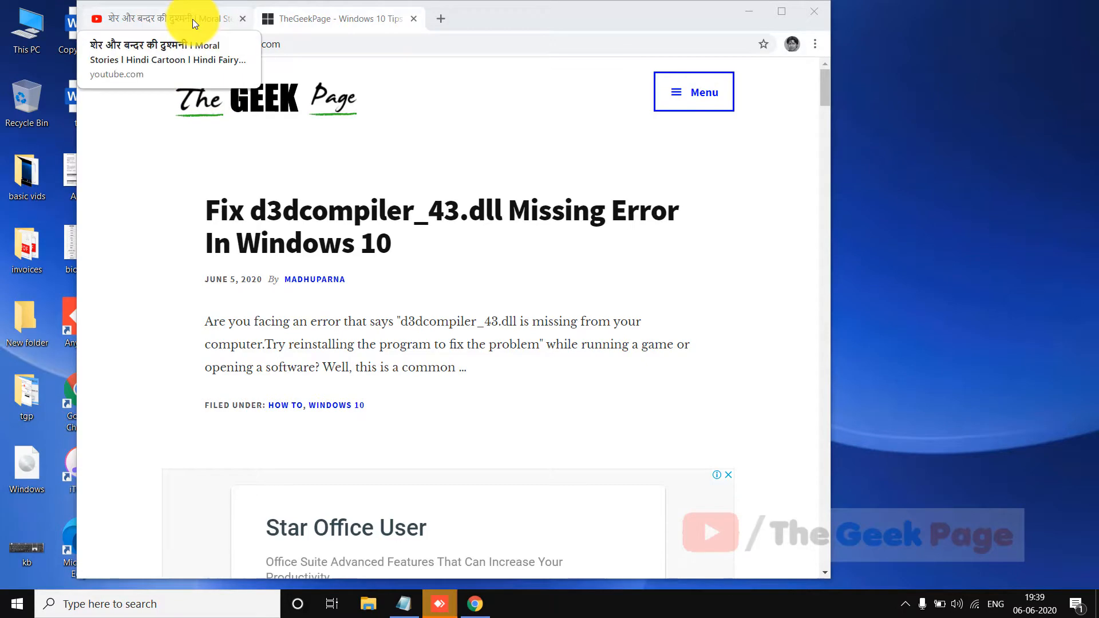
Switch Chrome to the YouTube video tab.
left_click(169, 19)
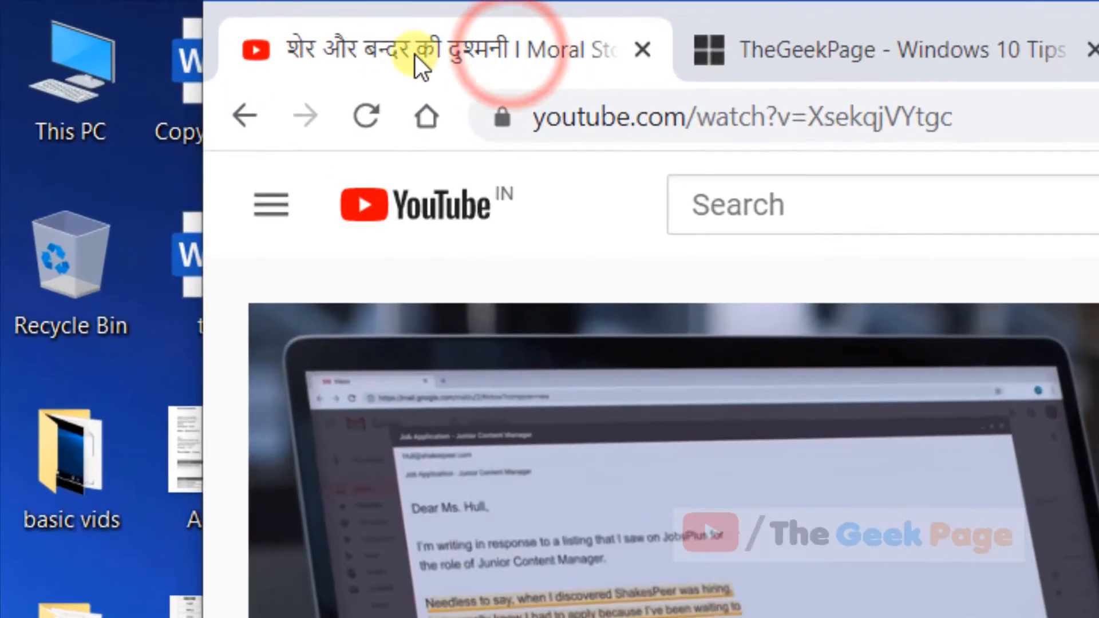
mouse_move(435, 189)
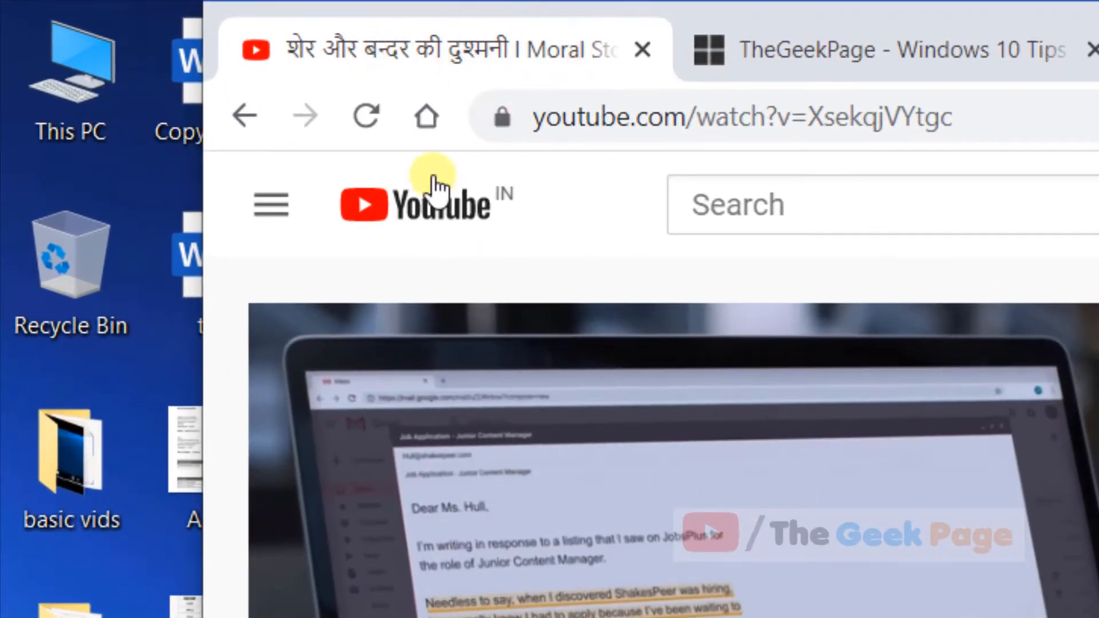
Unmute the YouTube site from its tab's context menu.
right_click(431, 50)
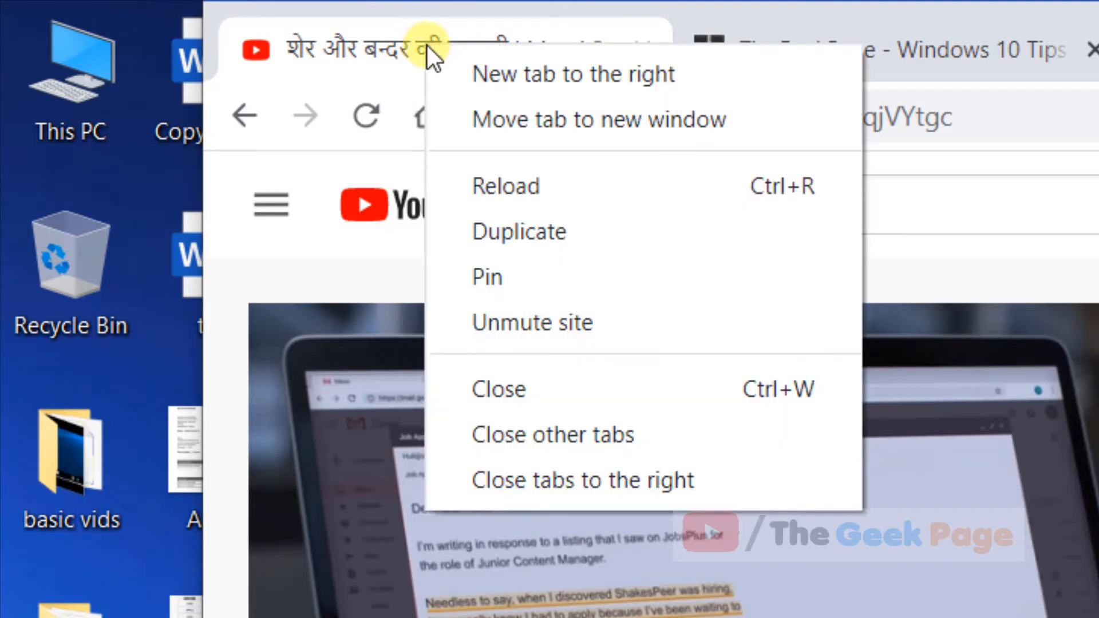
mouse_move(525, 323)
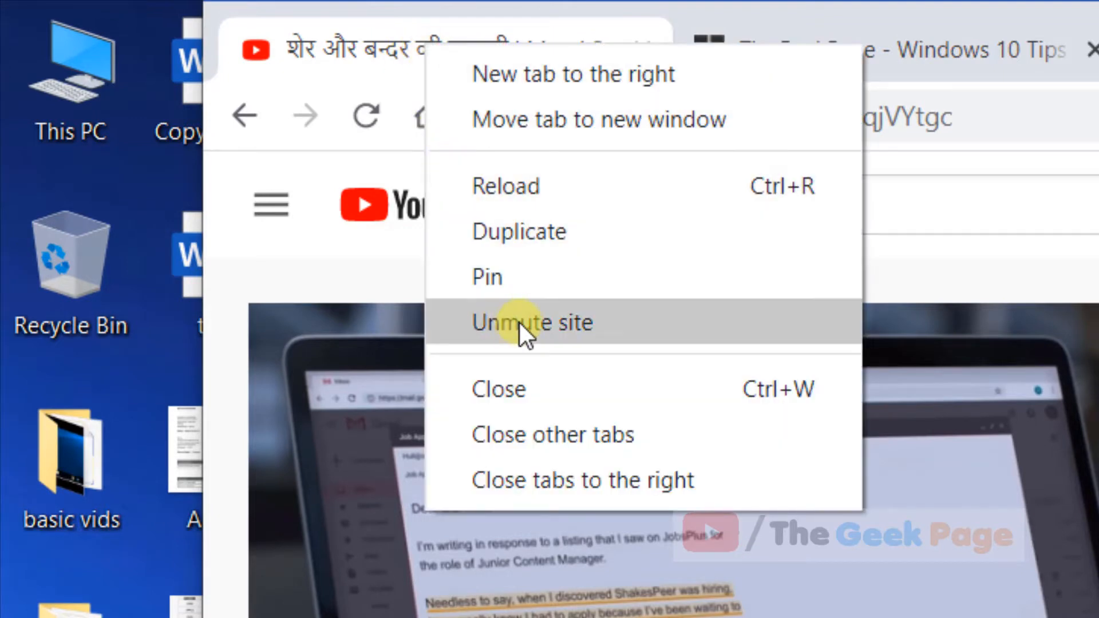
mouse_move(609, 343)
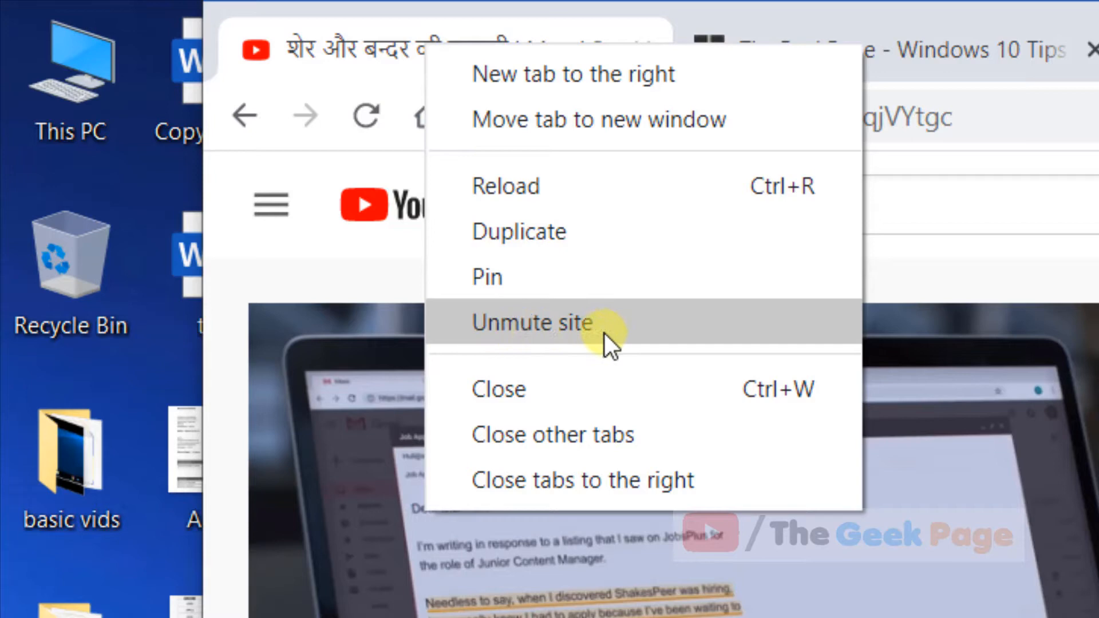
left_click(533, 322)
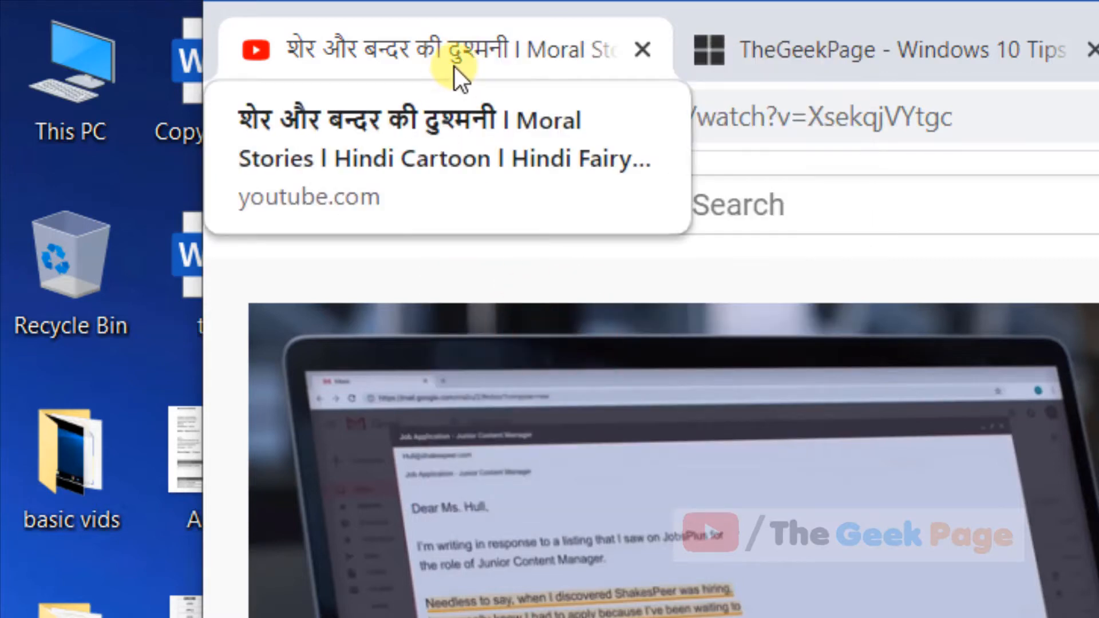
right_click(428, 50)
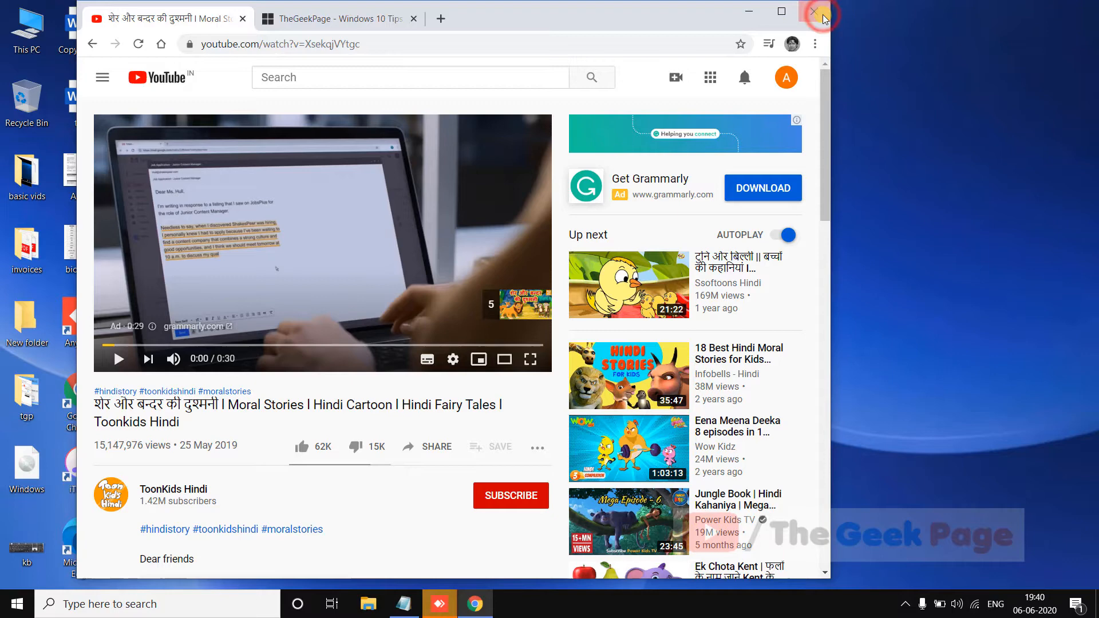
Close the Chrome window.
left_click(823, 12)
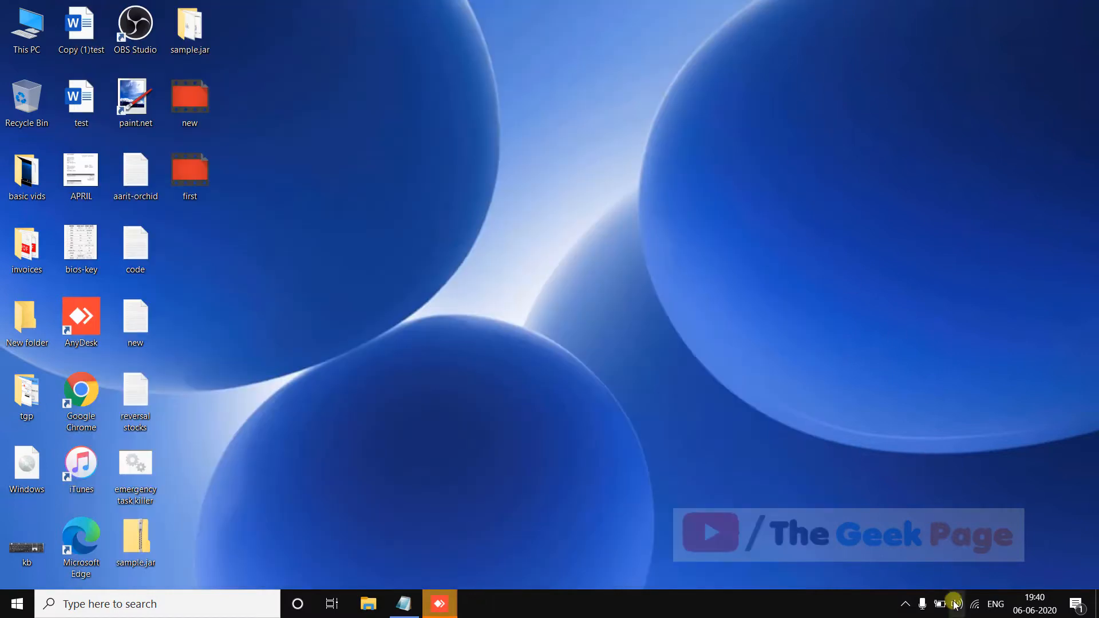
mouse_move(956, 603)
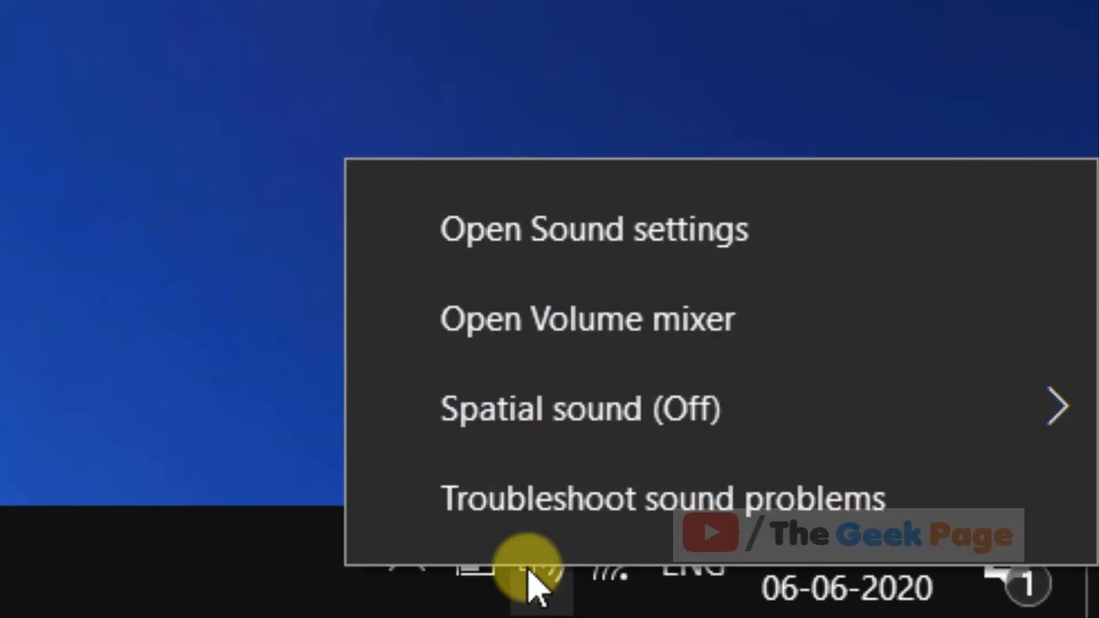
mouse_move(589, 319)
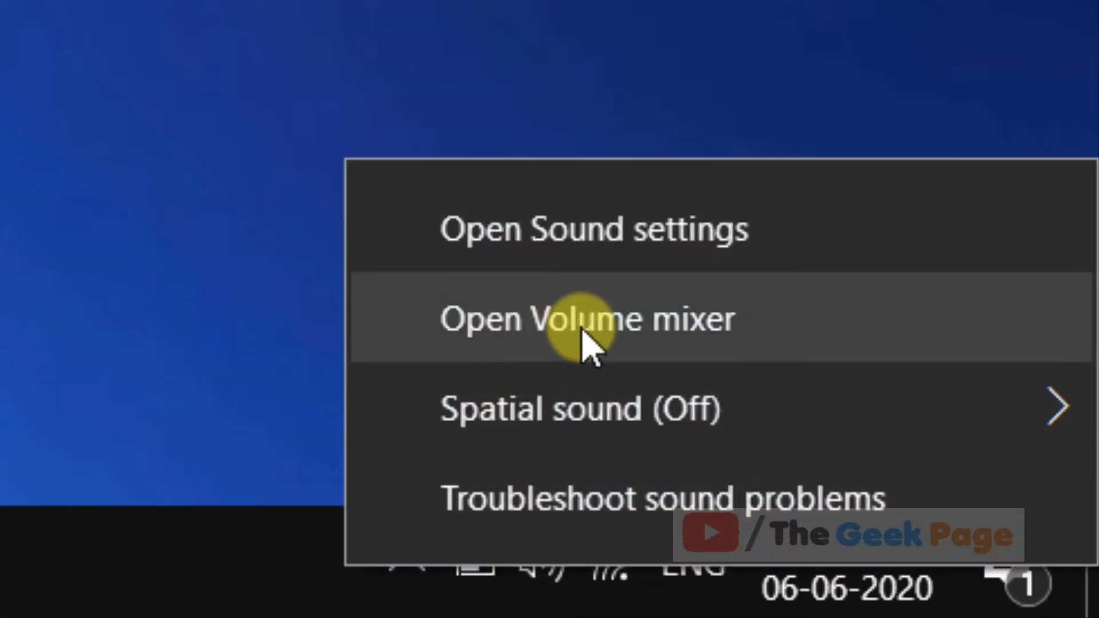
Check Google Chrome's level in Volume Mixer matches the speakers, then close the mixer.
left_click(587, 318)
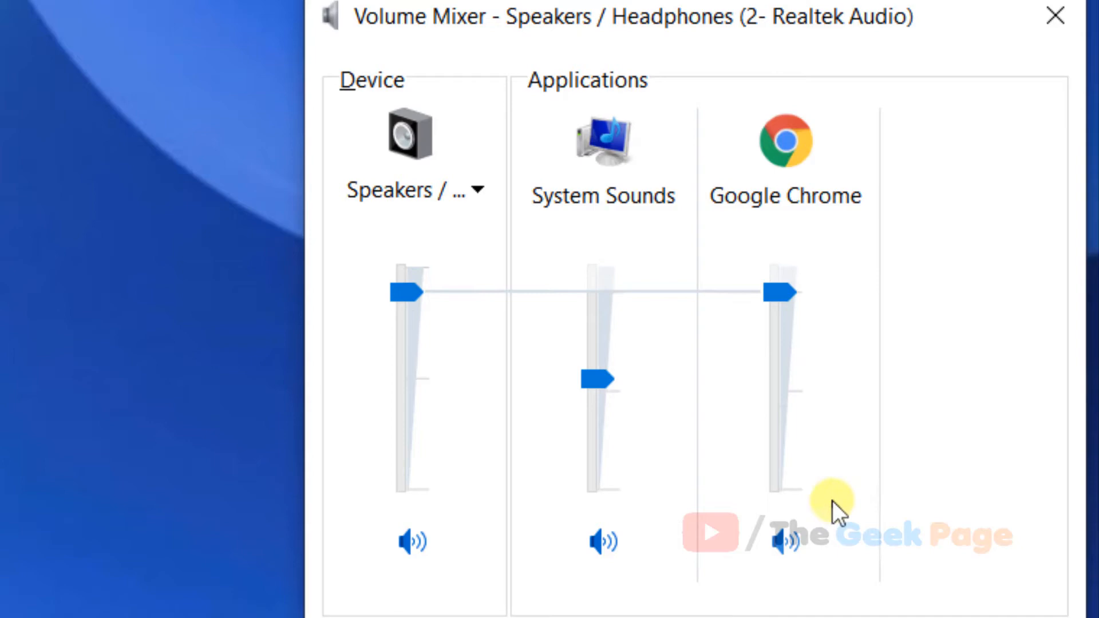
mouse_move(792, 357)
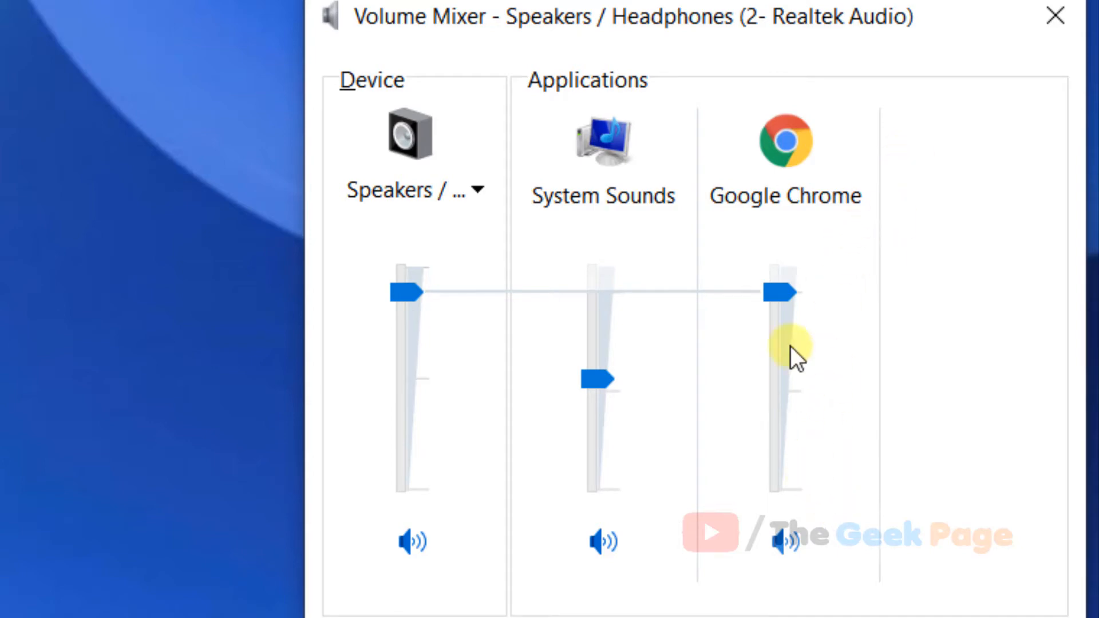
left_click(1055, 17)
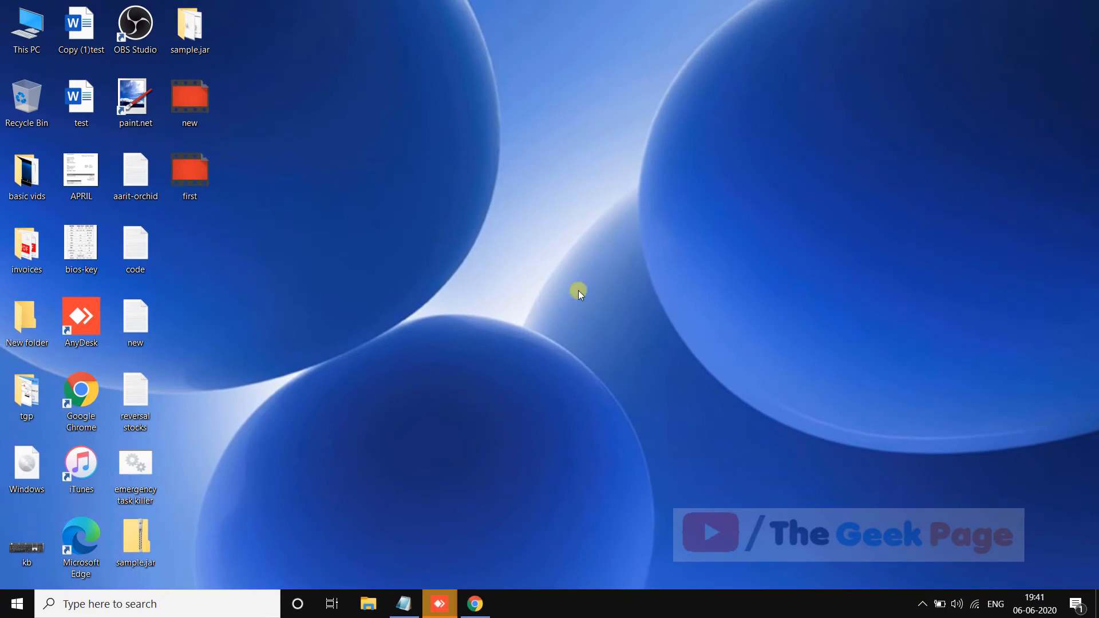
mouse_move(557, 288)
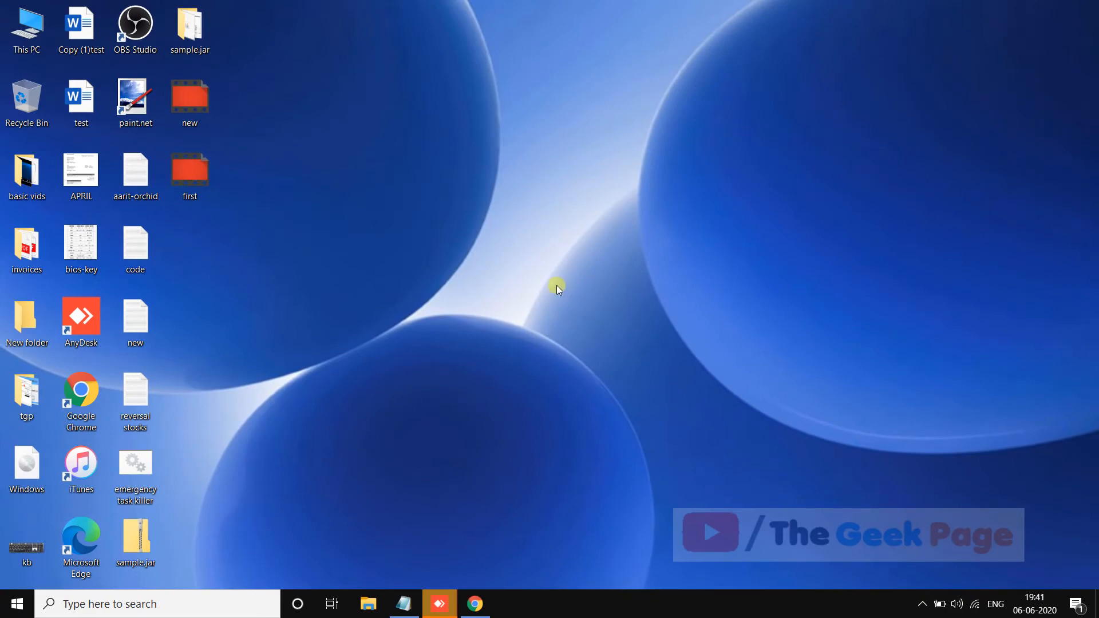
Go to Settings > System > Sound and scroll to App volume and device preferences.
left_click(17, 603)
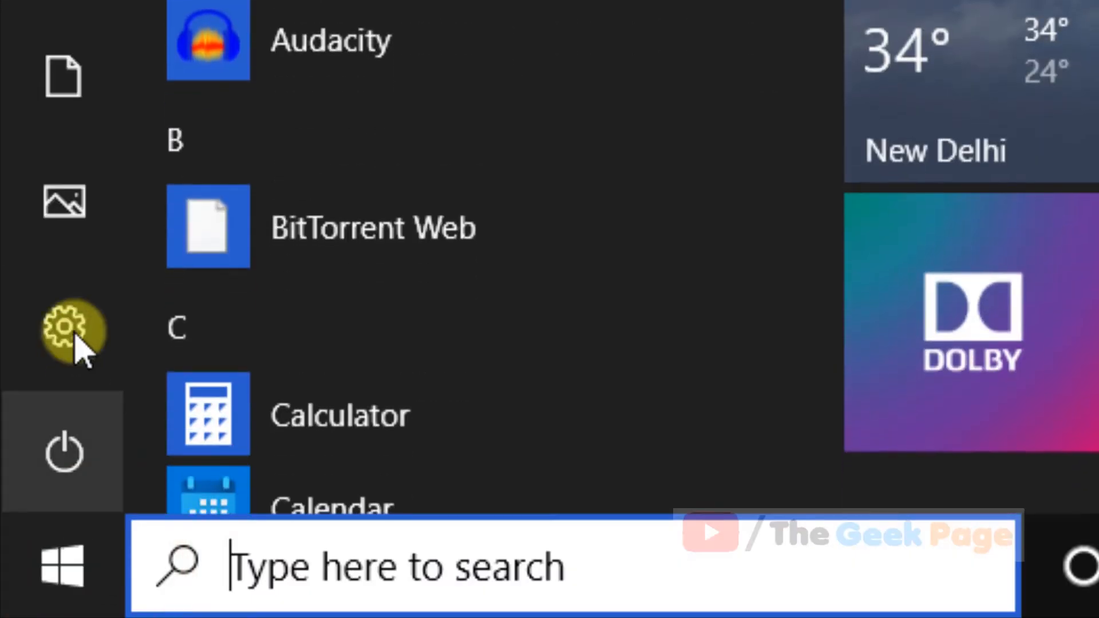
left_click(64, 330)
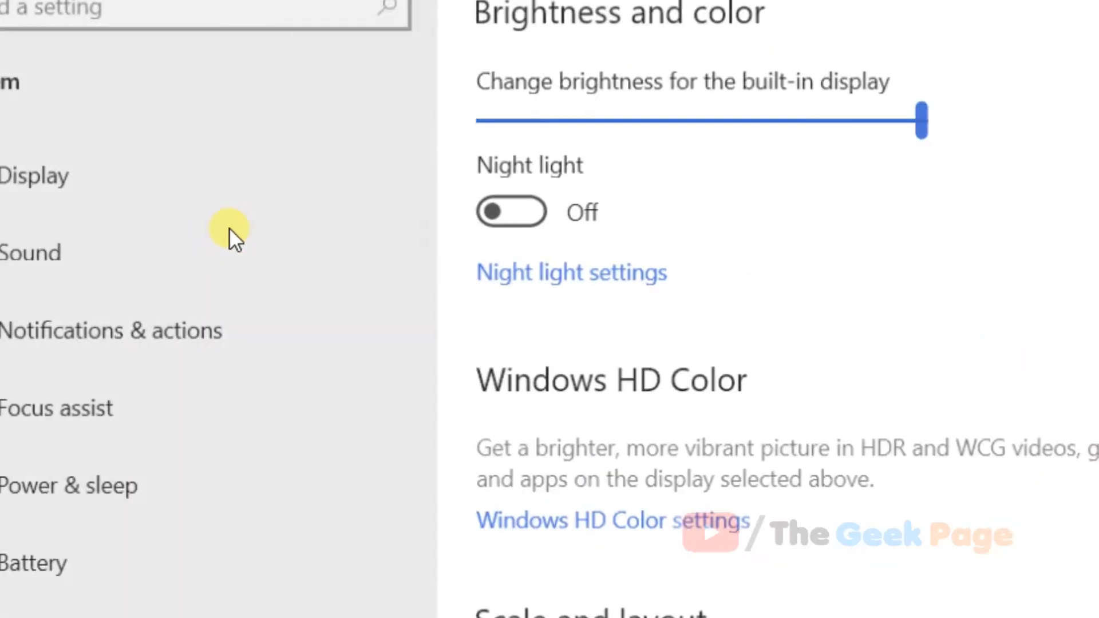
left_click(31, 252)
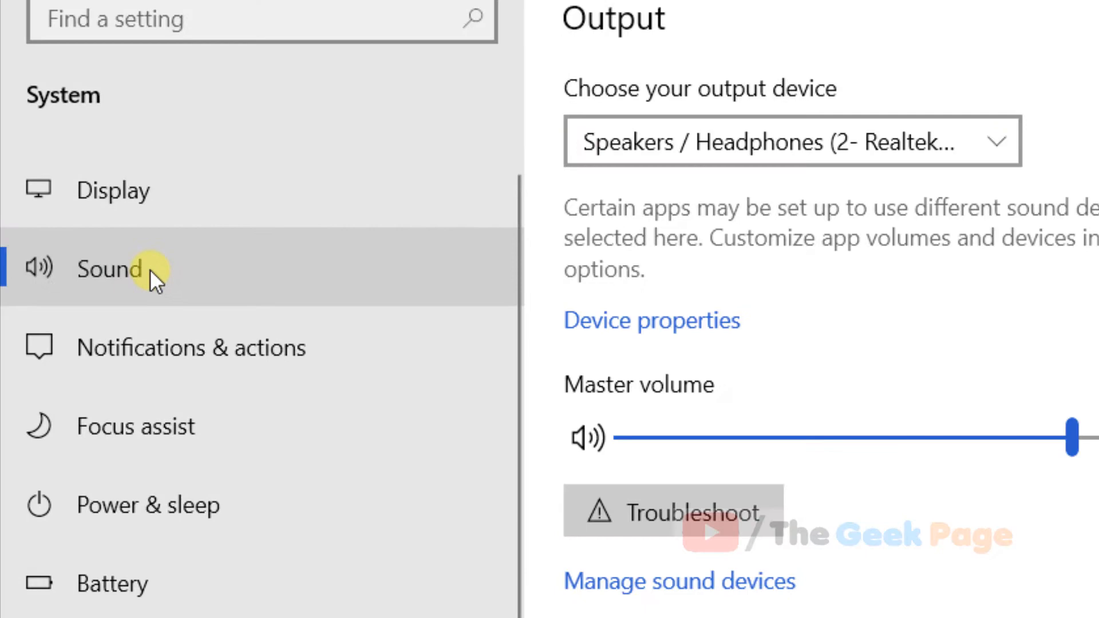
scroll("down", 3)
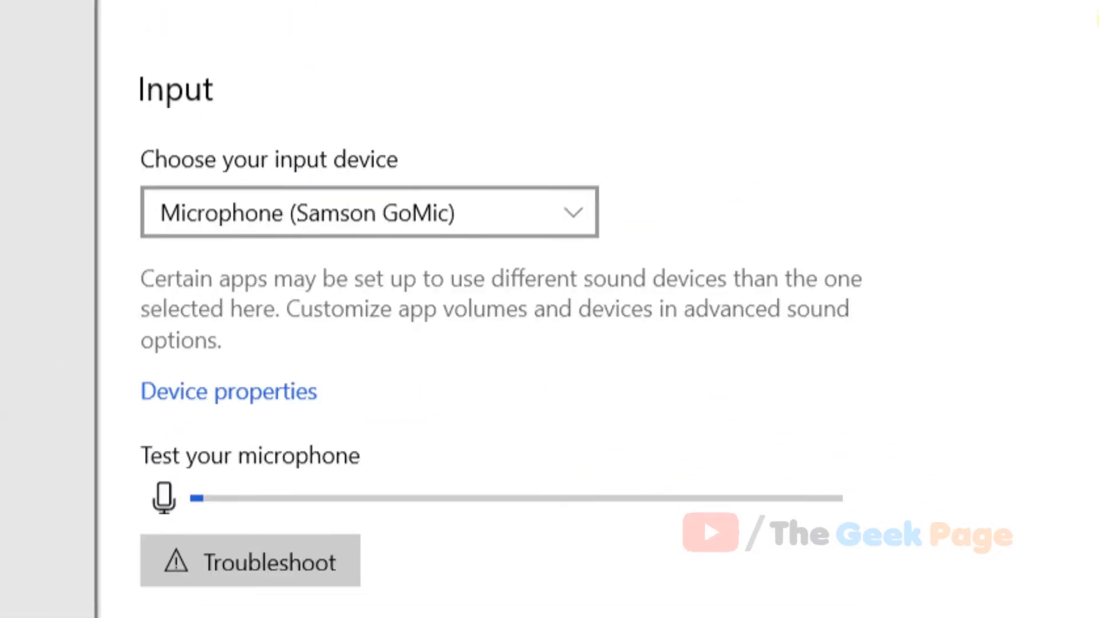
scroll("down", 3)
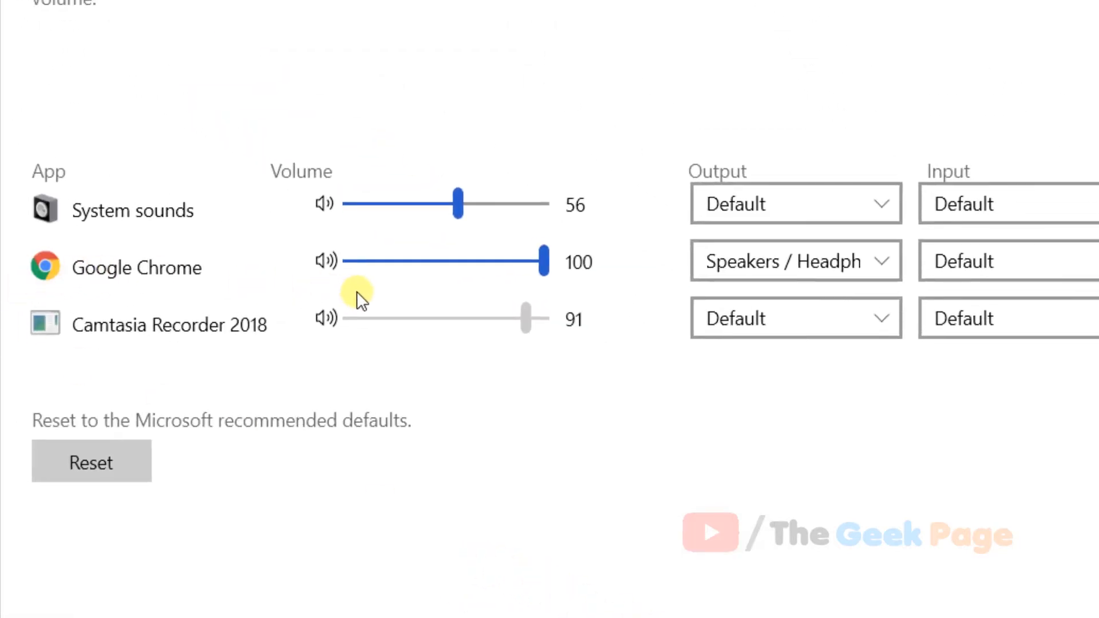
Set Chrome's output to Speakers / Headphones (2- Realtek Audio) and close Settings.
left_click(795, 260)
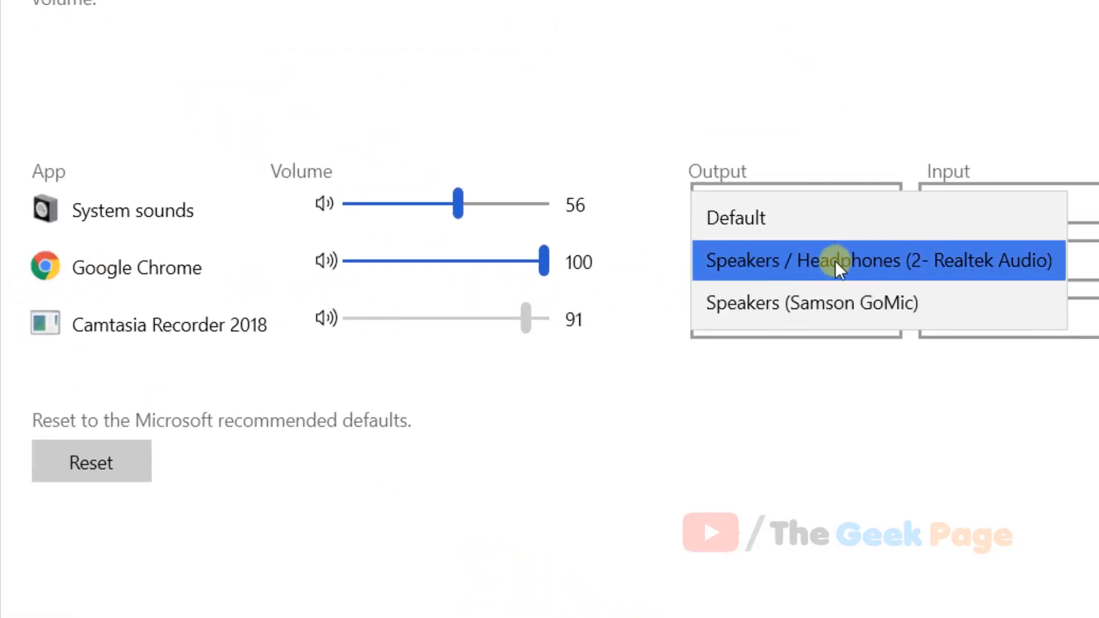
mouse_move(736, 218)
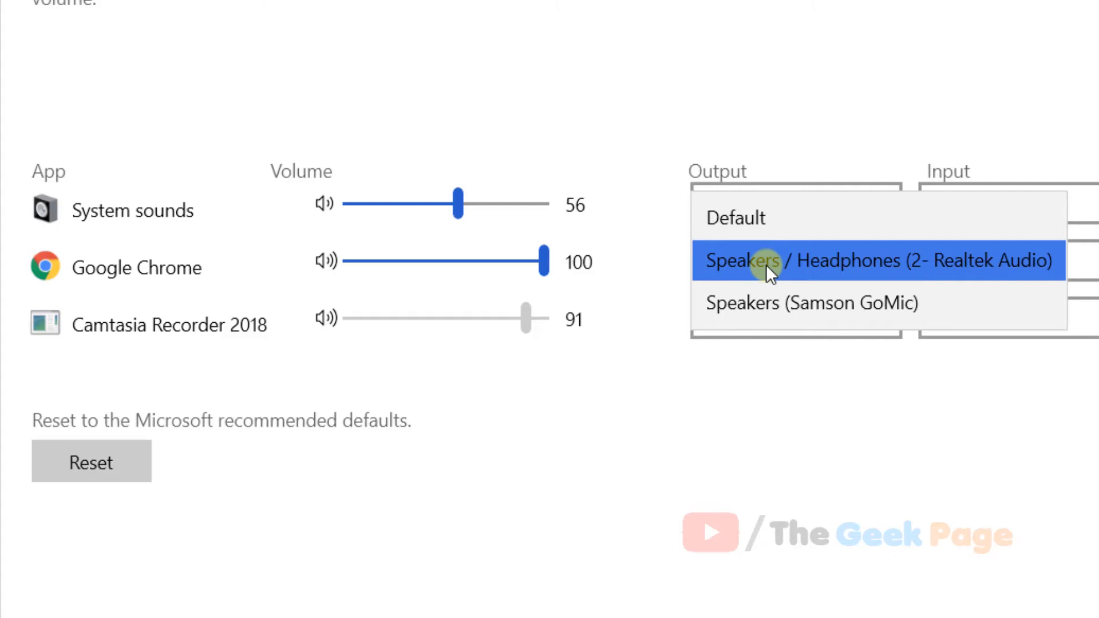
mouse_move(960, 271)
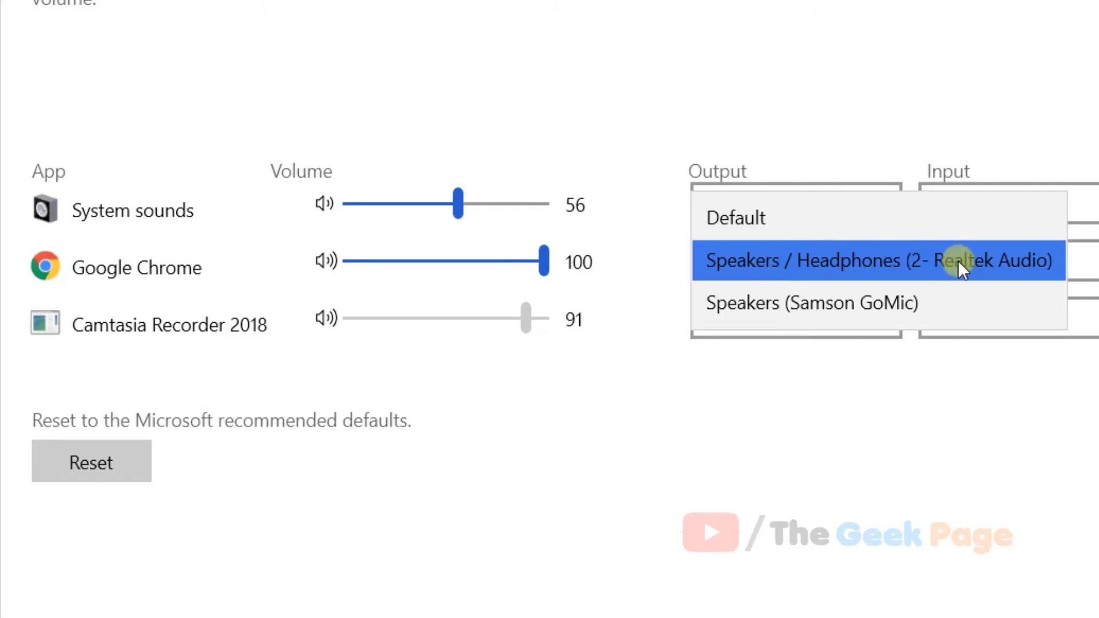
left_click(841, 260)
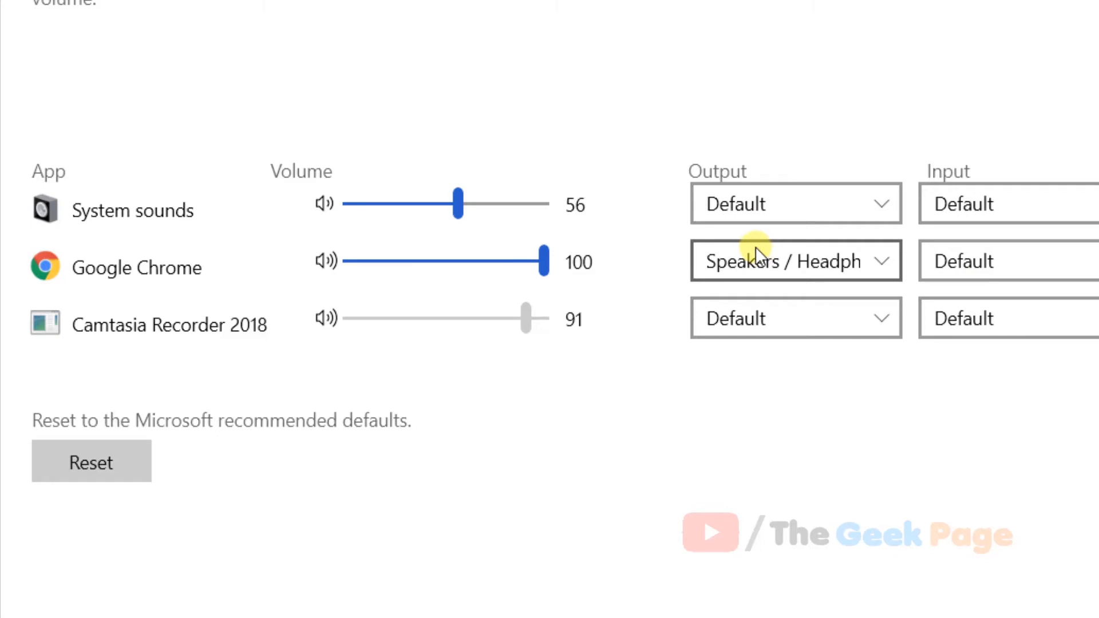
mouse_move(1000, 374)
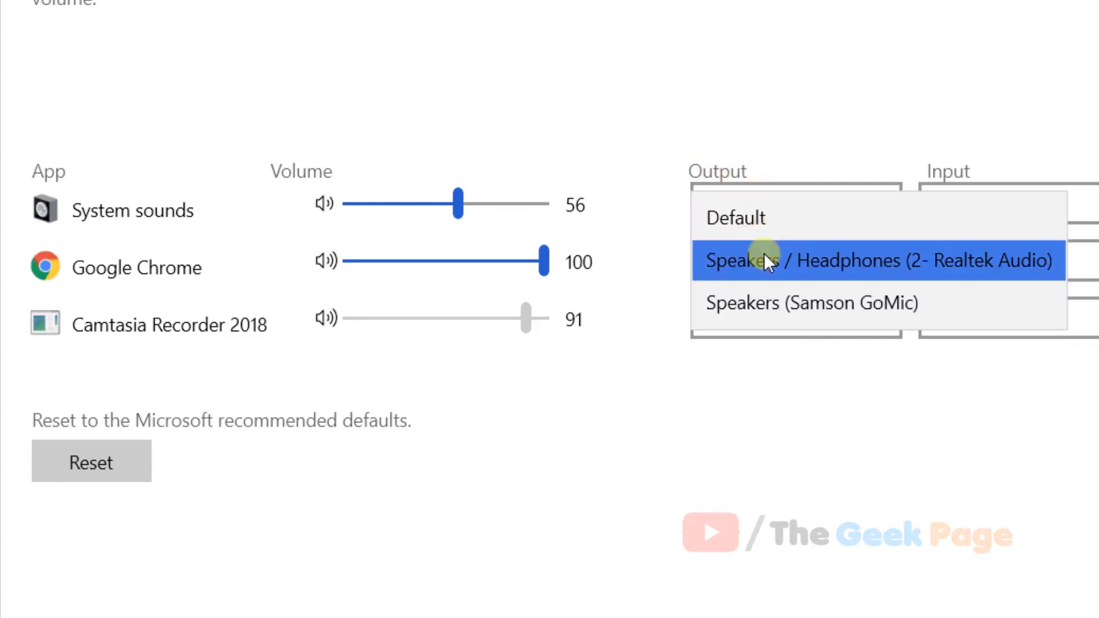
left_click(795, 260)
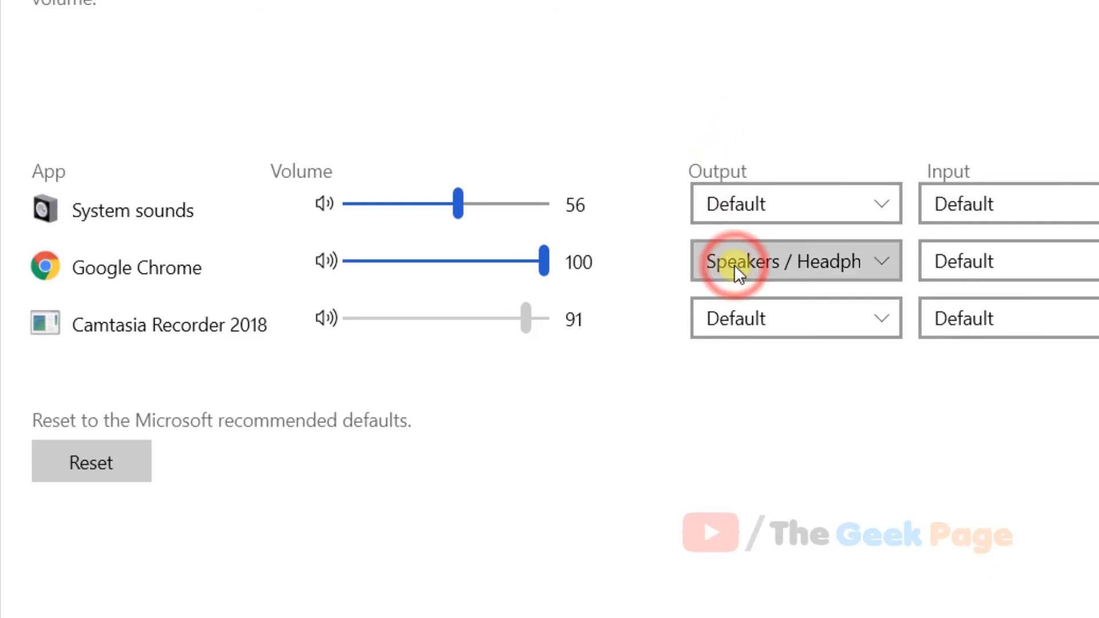
left_click(796, 261)
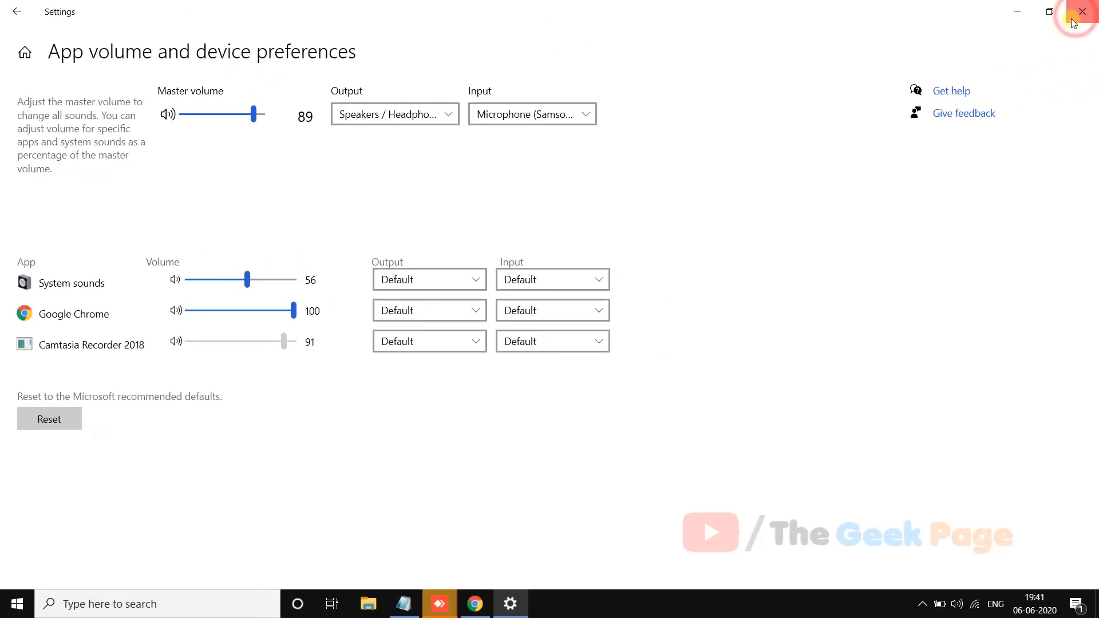
left_click(1082, 12)
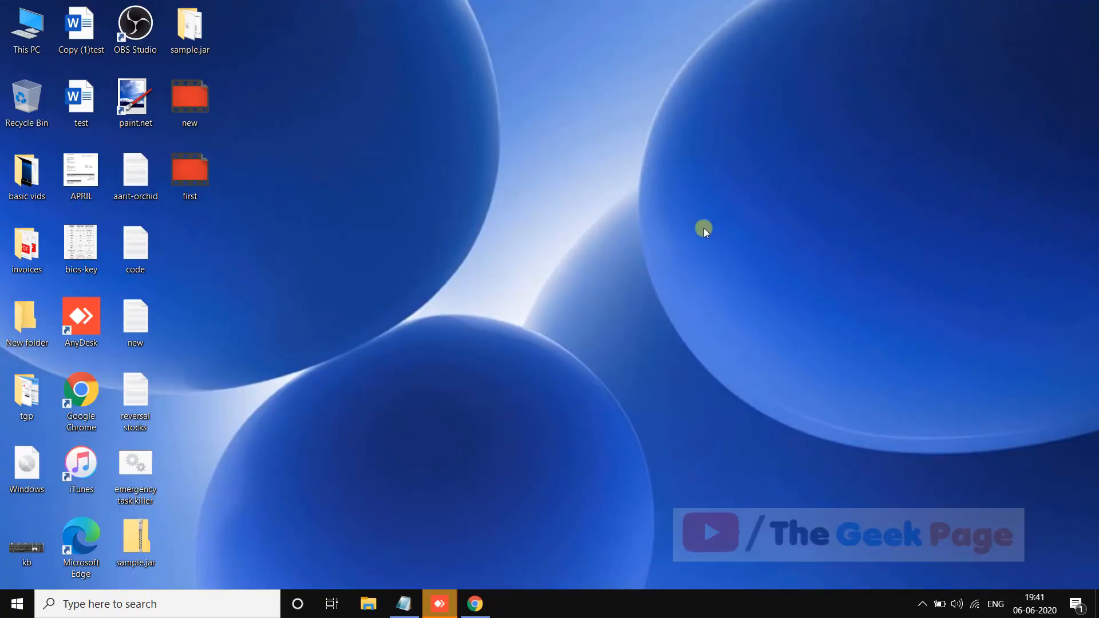
Restart Windows Audio Endpoint Builder, confirming restart of its dependent audio services.
left_click(17, 603)
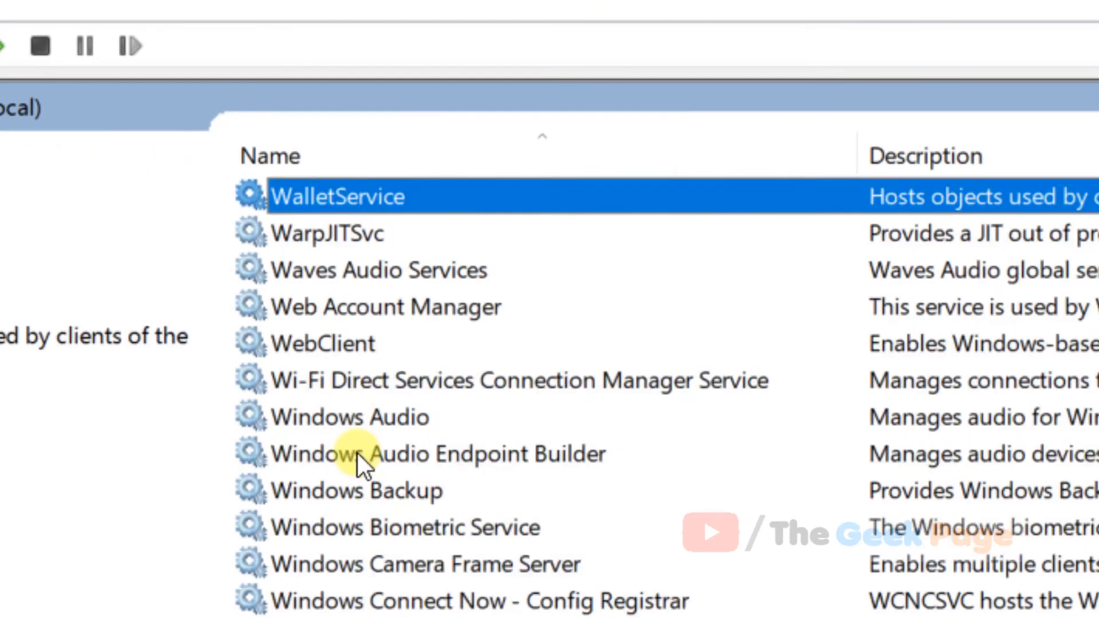
left_click(344, 417)
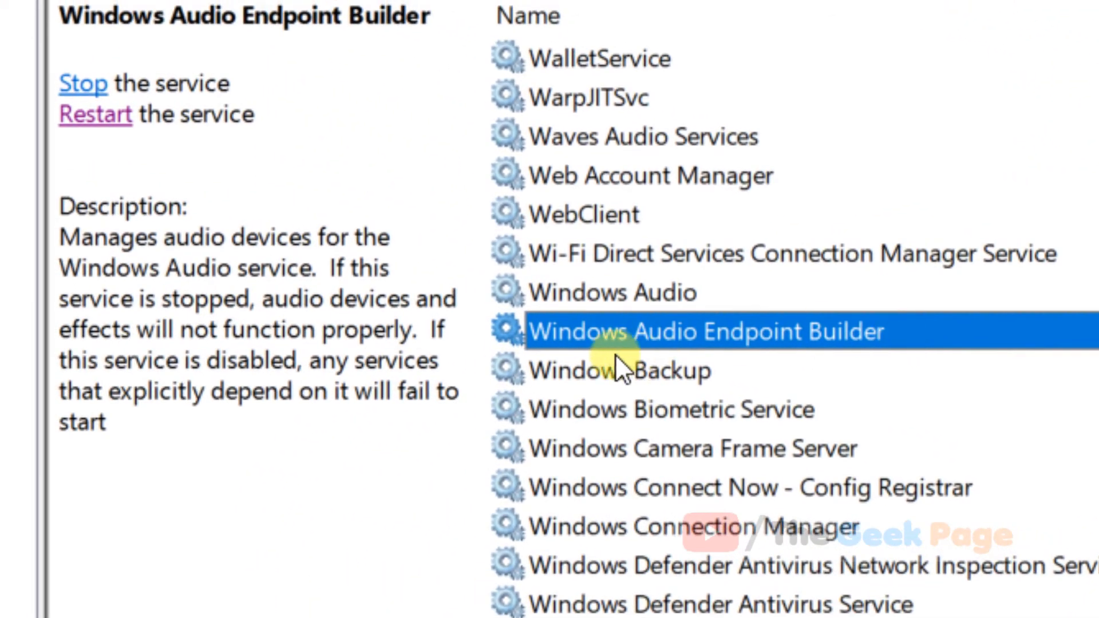
mouse_move(904, 354)
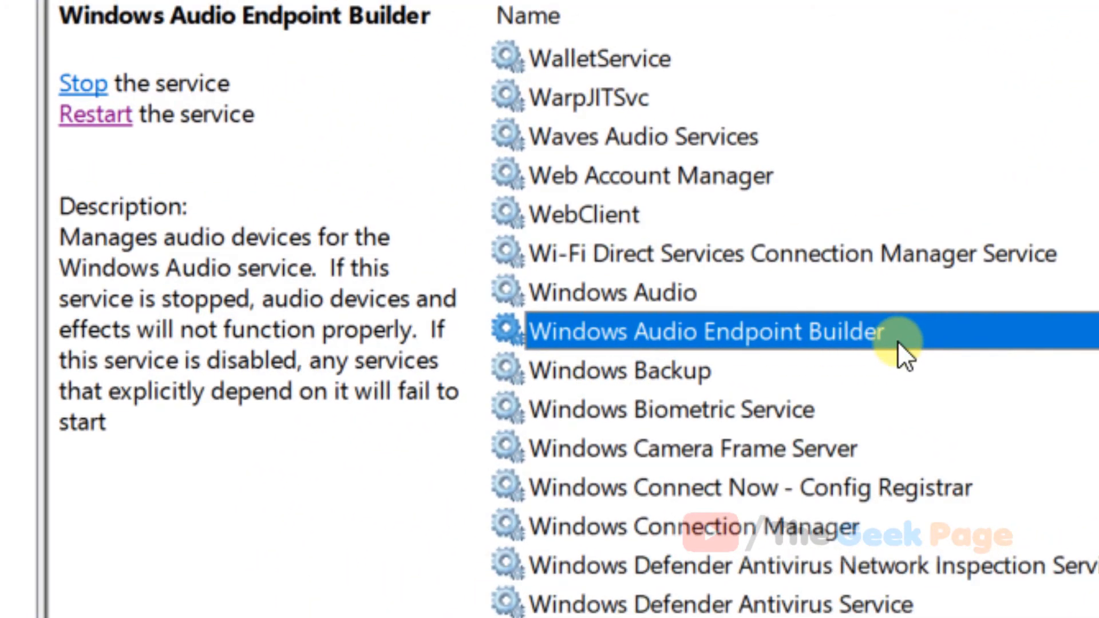
mouse_move(101, 140)
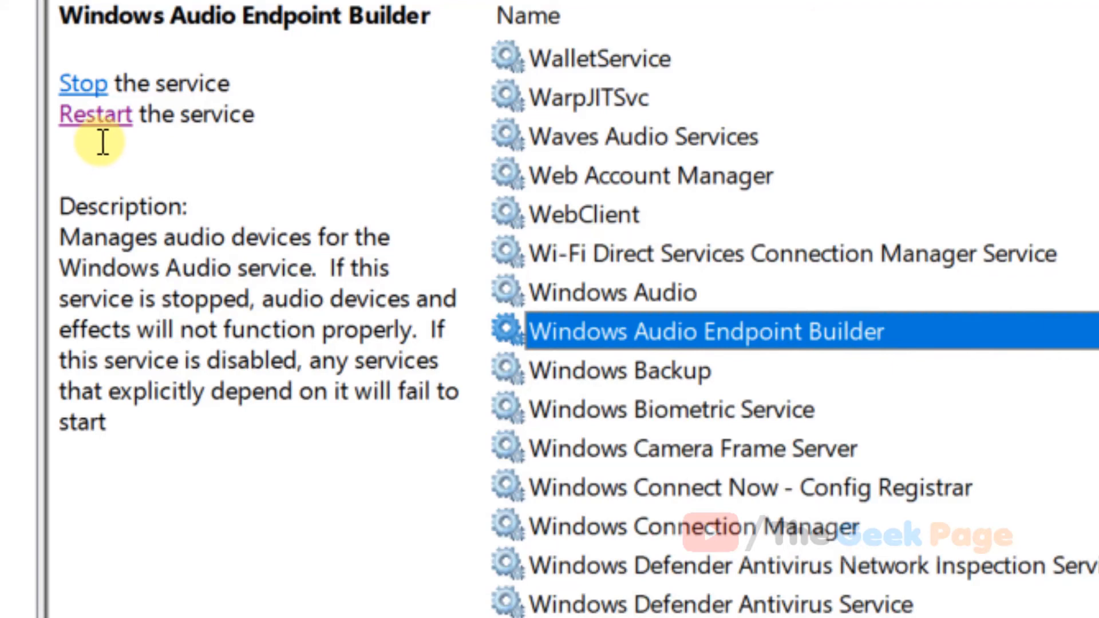
mouse_move(98, 123)
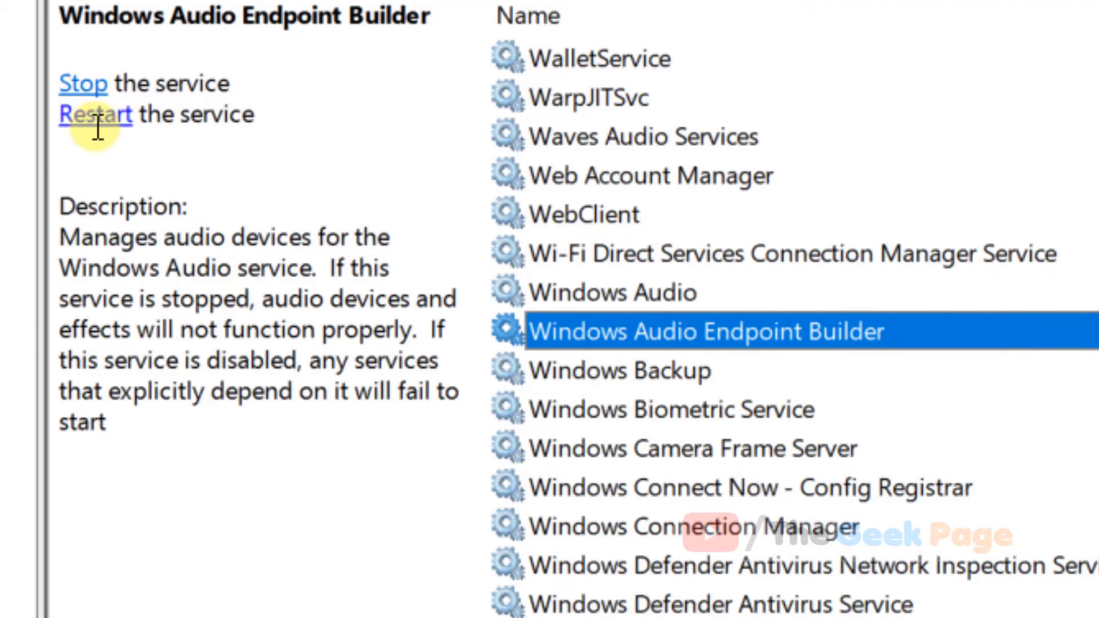
left_click(97, 115)
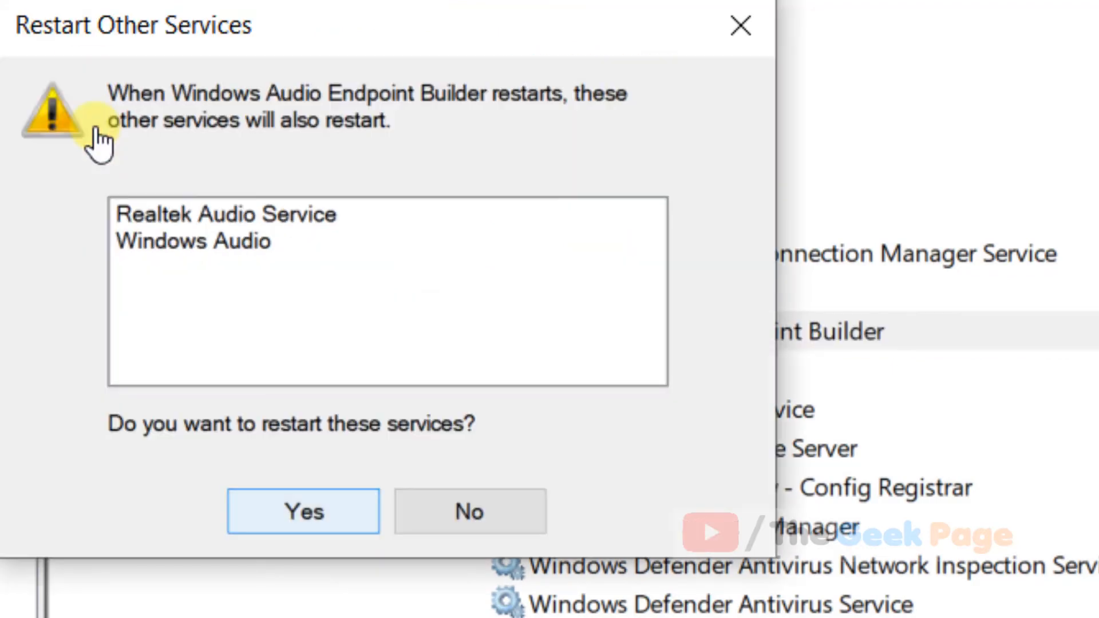
left_click(303, 510)
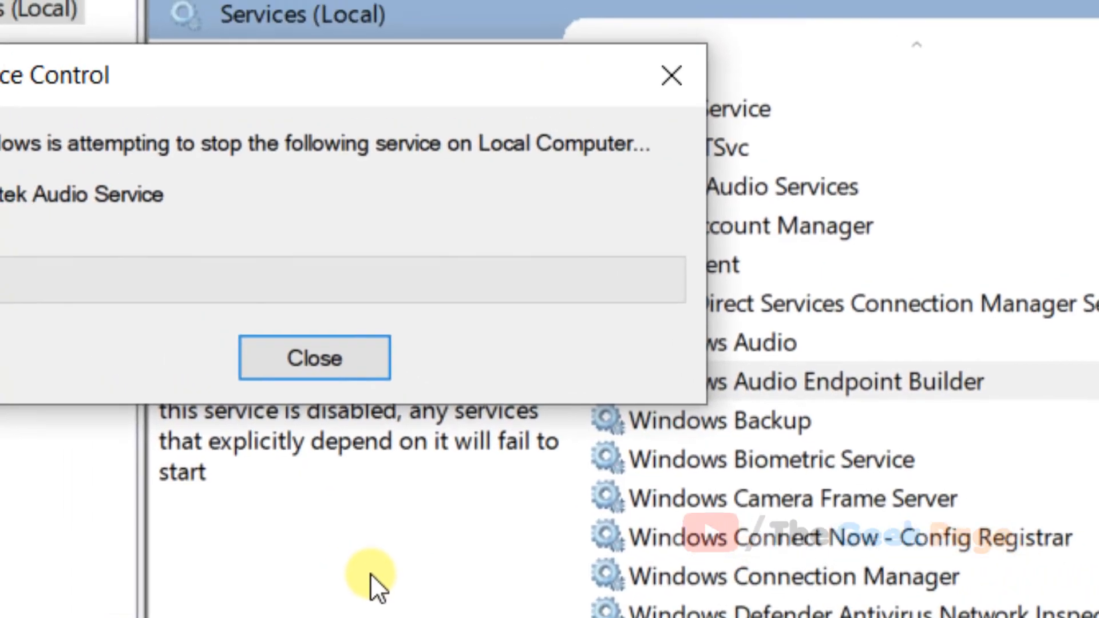